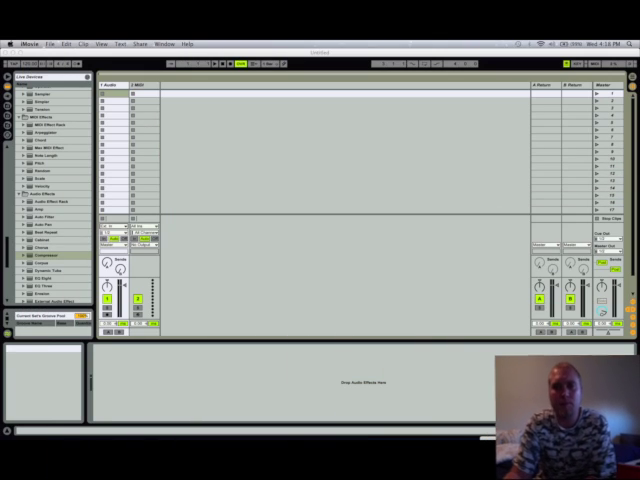
mouse_move(231, 220)
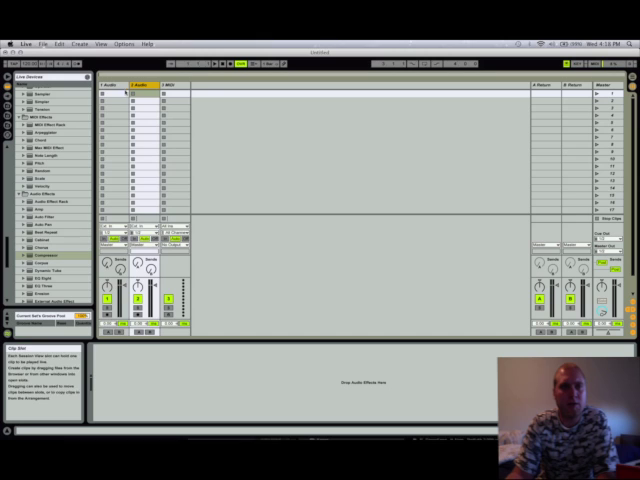
Rename the audio tracks KICK and BASS, then choose BASS's Renoise input bus.
right_click(108, 86)
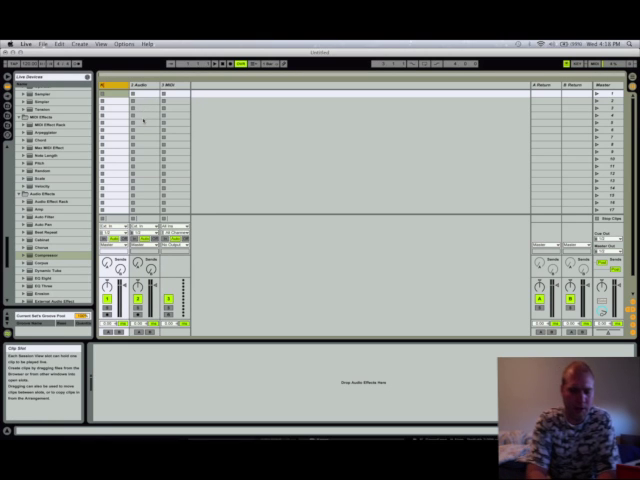
right_click(135, 85)
type("BASS")
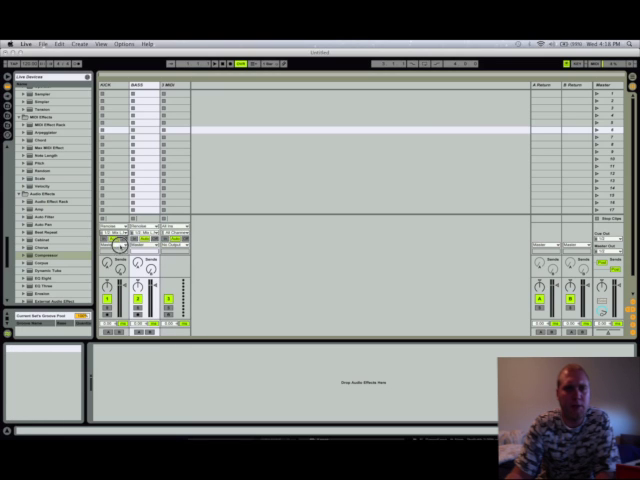
left_click(145, 238)
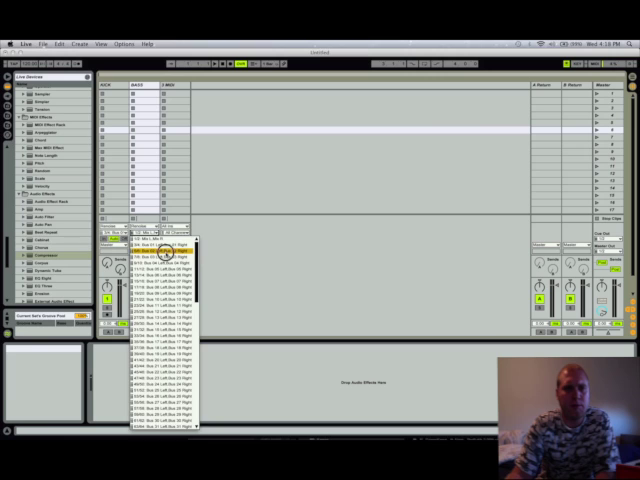